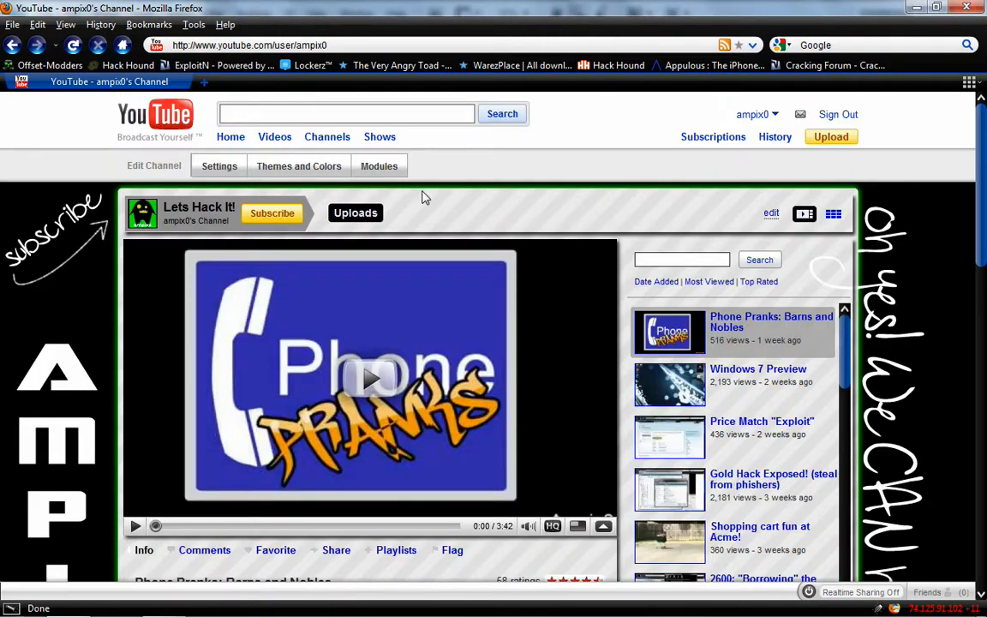
{"action": "mouse_move", "coordinate": [872, 377]}
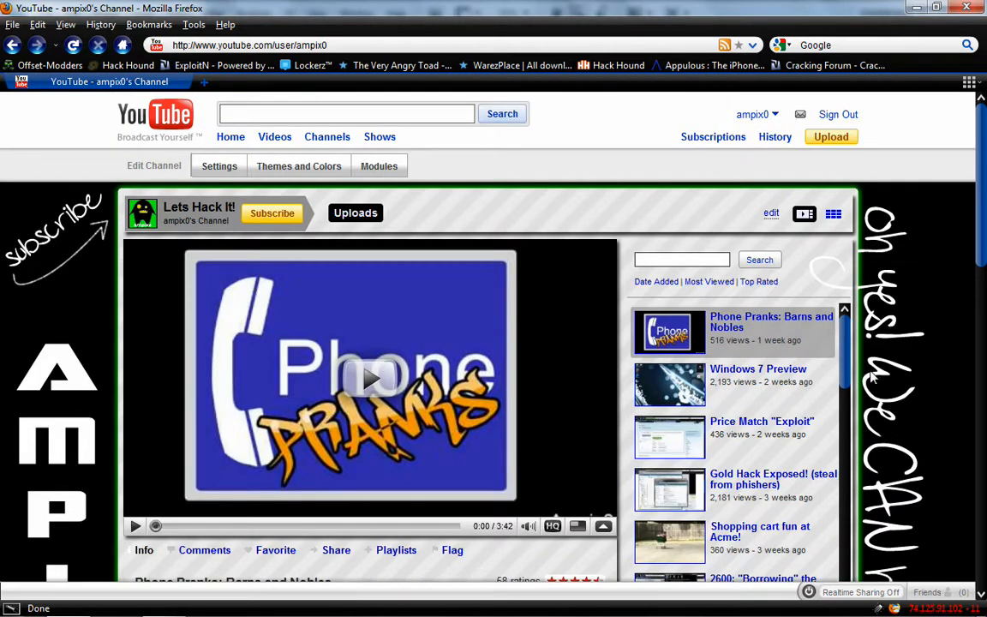
Scroll down through the finished channel page in Firefox, then bring the Photoshop template forward.
{"action": "scroll", "scroll_direction": "down", "scroll_amount": 3}
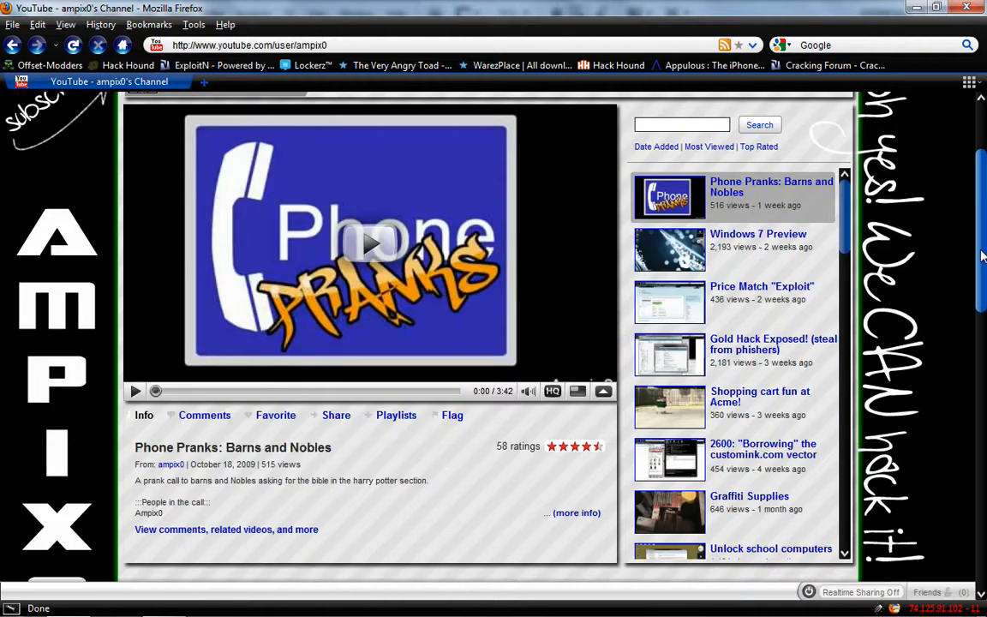
{"action": "scroll", "scroll_direction": "down", "scroll_amount": 3}
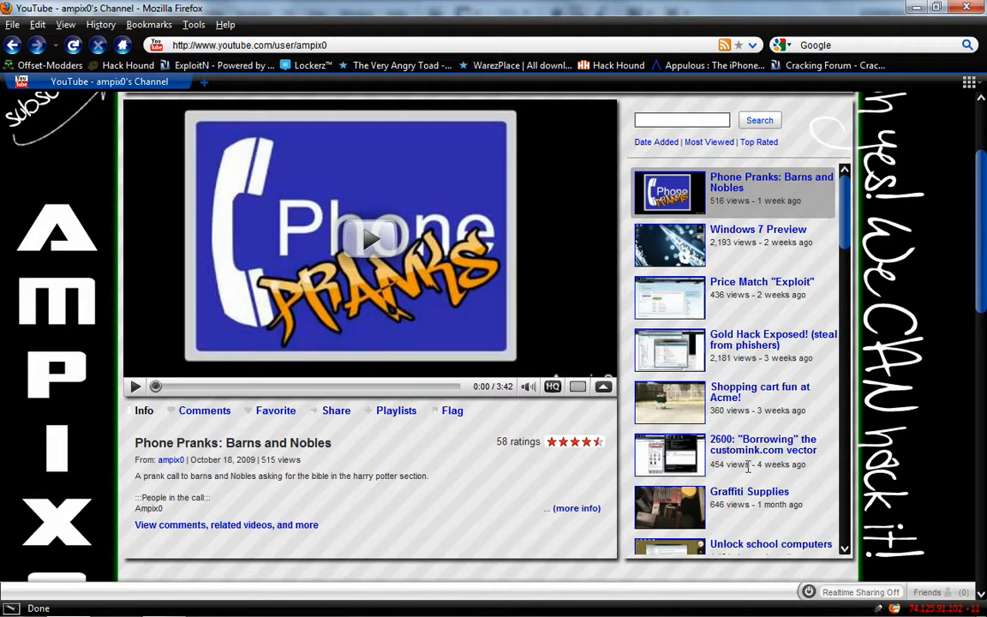
{"action": "scroll", "scroll_direction": "down", "scroll_amount": 3}
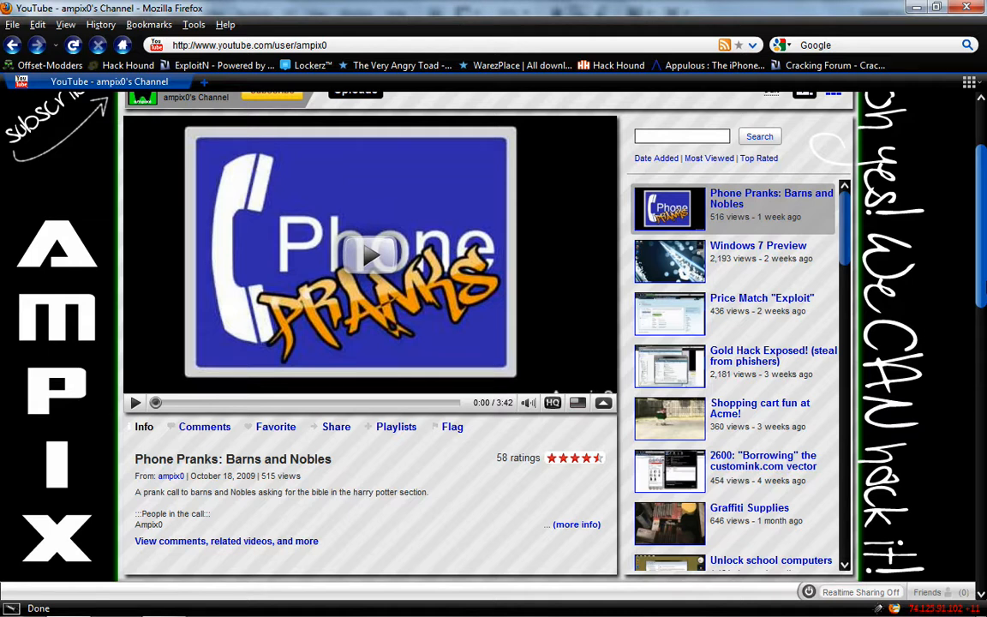
{"action": "scroll", "scroll_direction": "down", "scroll_amount": 3}
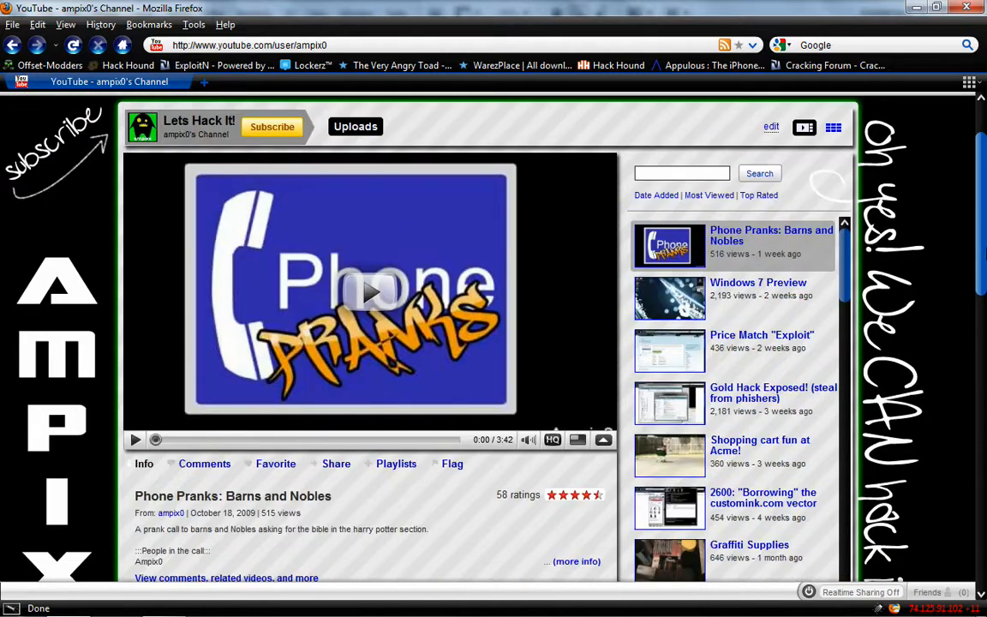
{"action": "scroll", "scroll_direction": "down", "scroll_amount": 3}
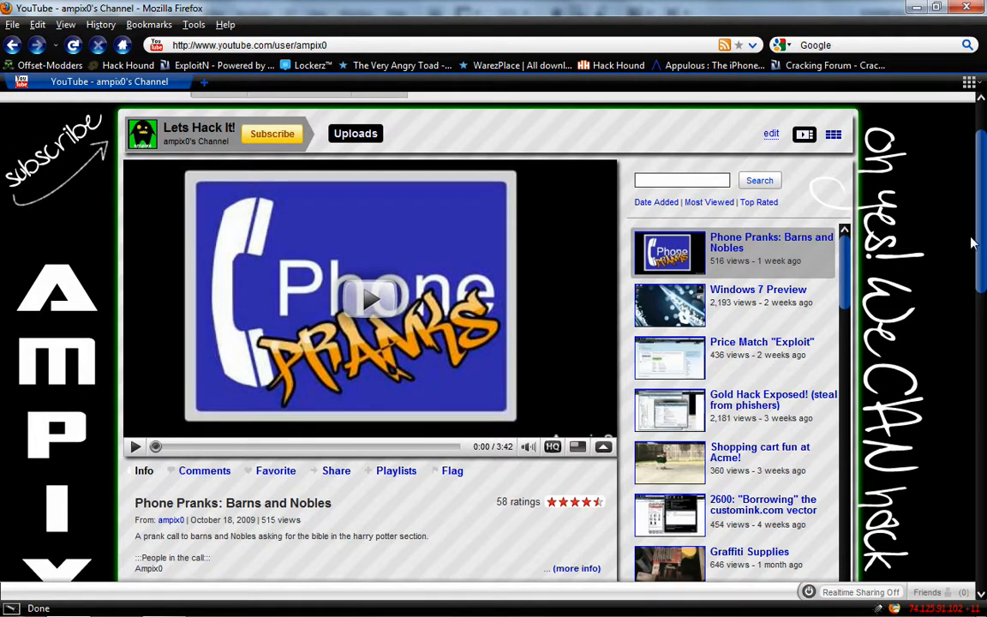
{"action": "left_click", "coordinate": [163, 603]}
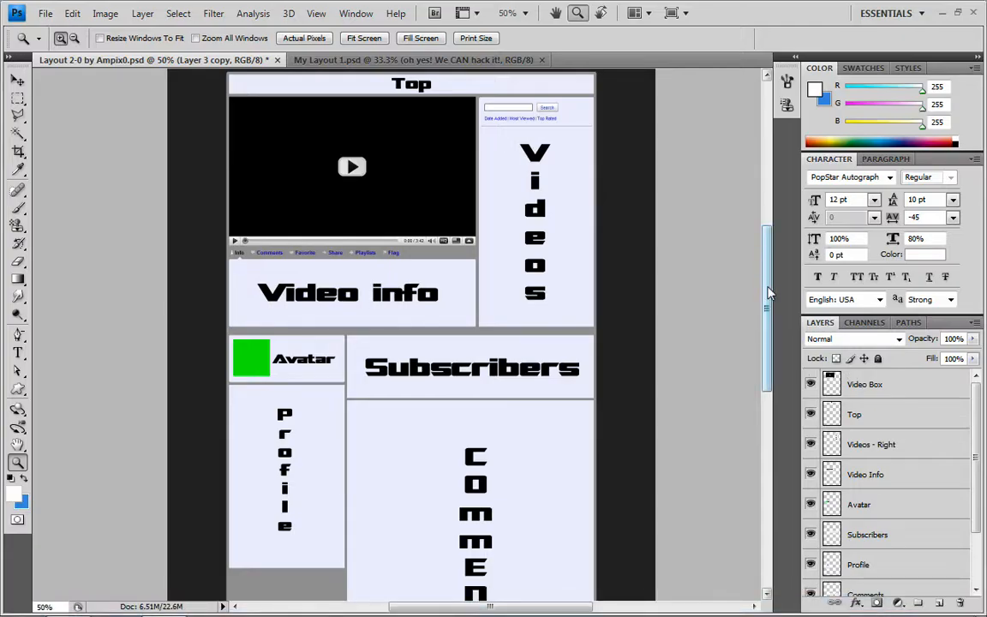
{"action": "scroll", "scroll_direction": "down", "scroll_amount": 3}
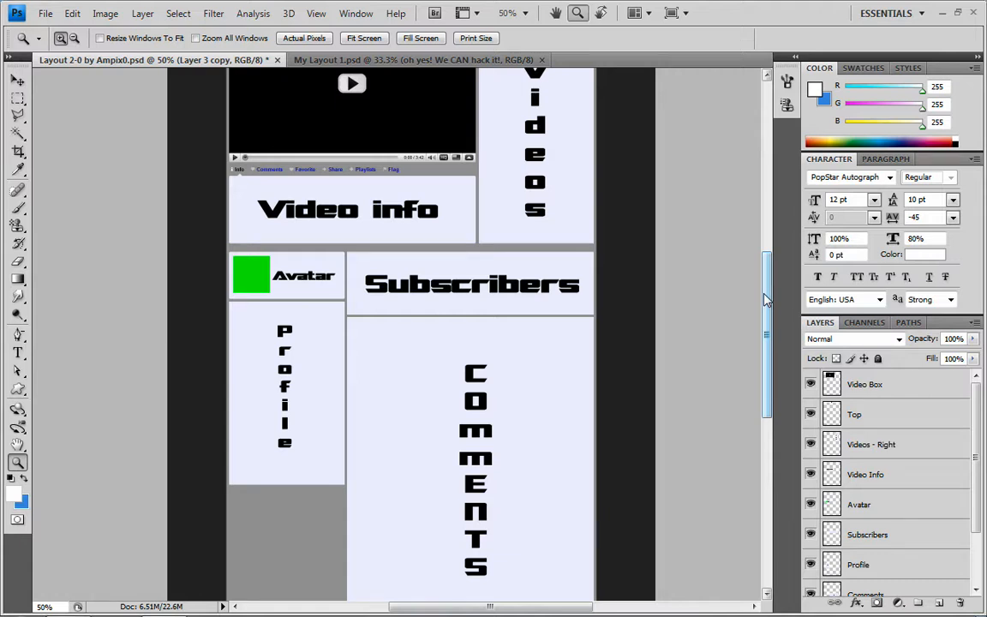
Turn on View > Show > Guides to outline the Top, Videos, Video info and Subscribers boxes.
{"action": "left_click", "coordinate": [315, 14]}
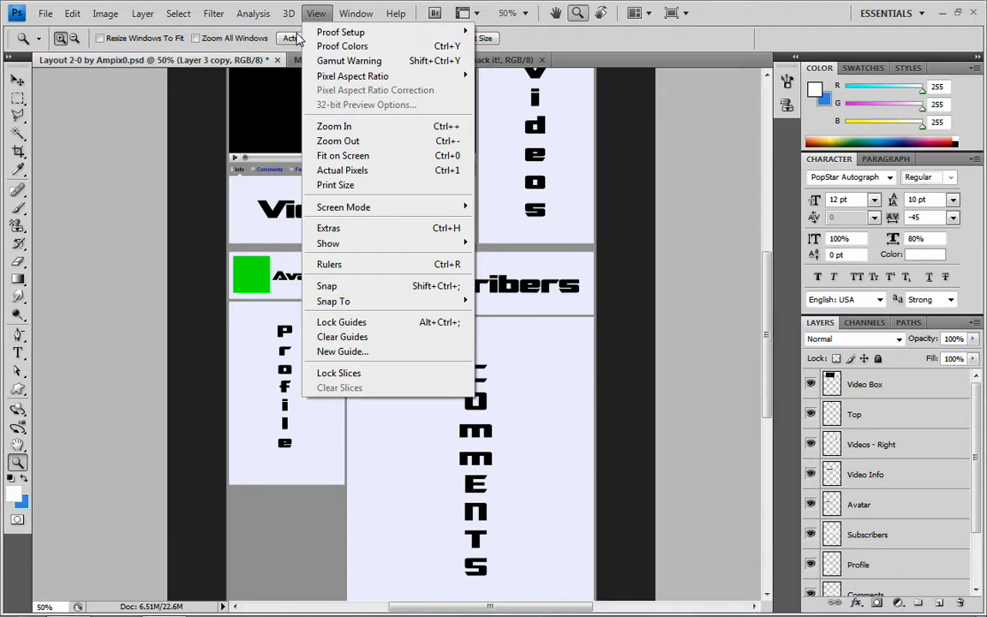
{"action": "mouse_move", "coordinate": [329, 244]}
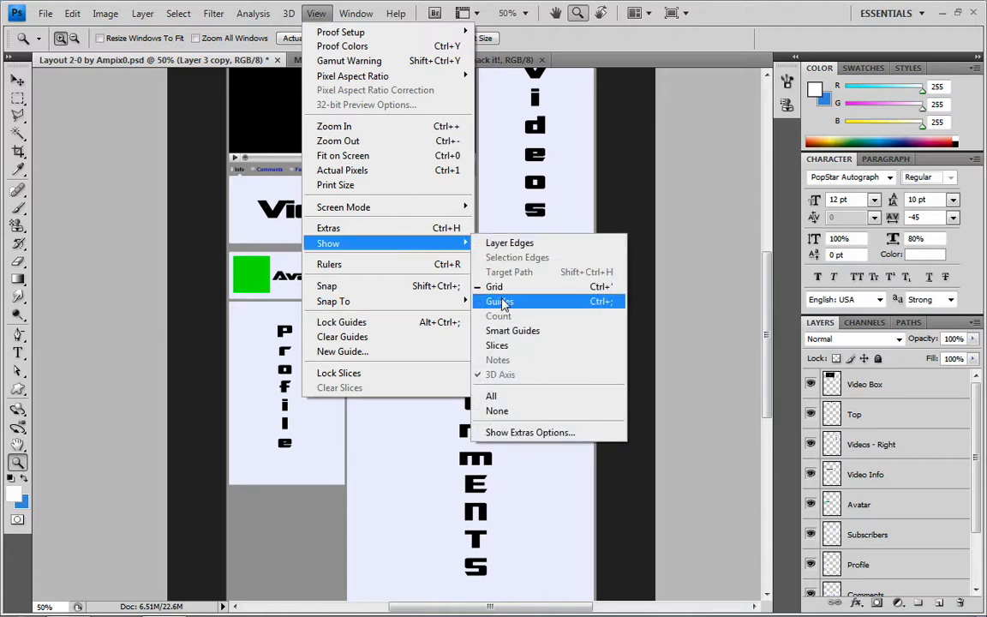
{"action": "left_click", "coordinate": [498, 302]}
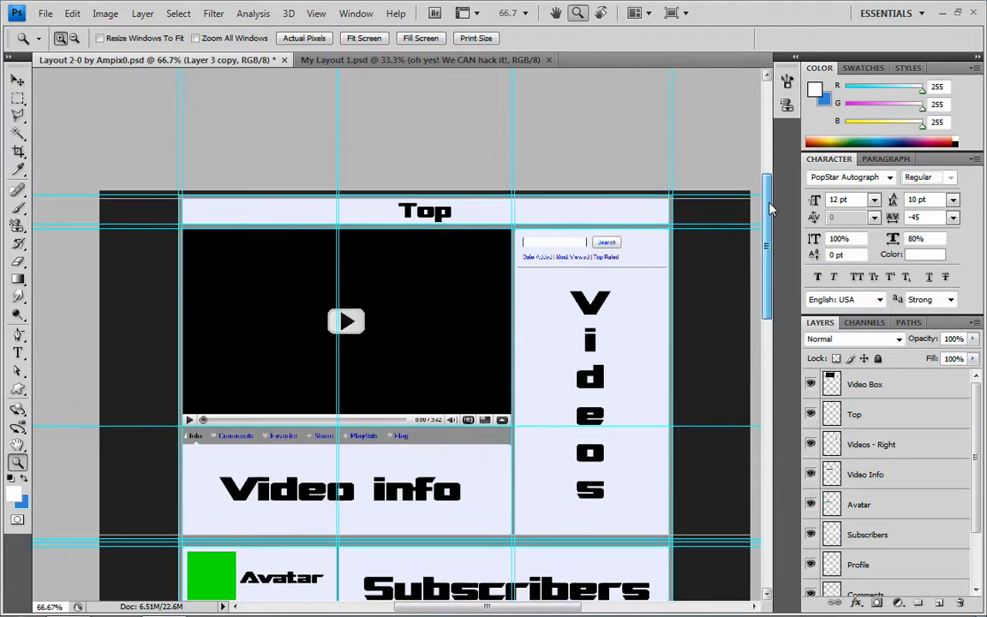
{"action": "scroll", "scroll_direction": "down", "scroll_amount": 3}
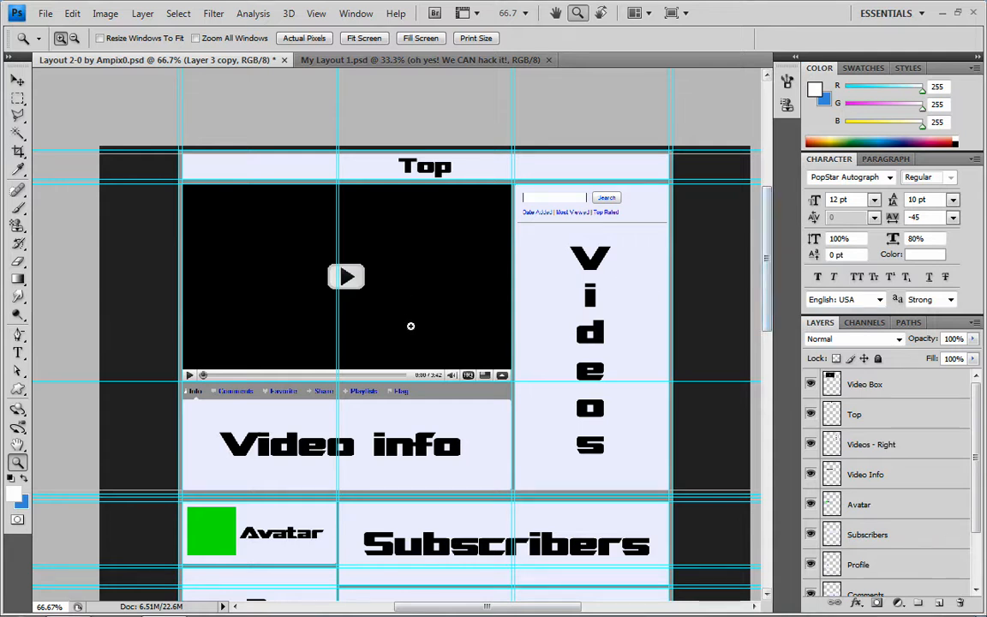
{"action": "left_click", "coordinate": [104, 14]}
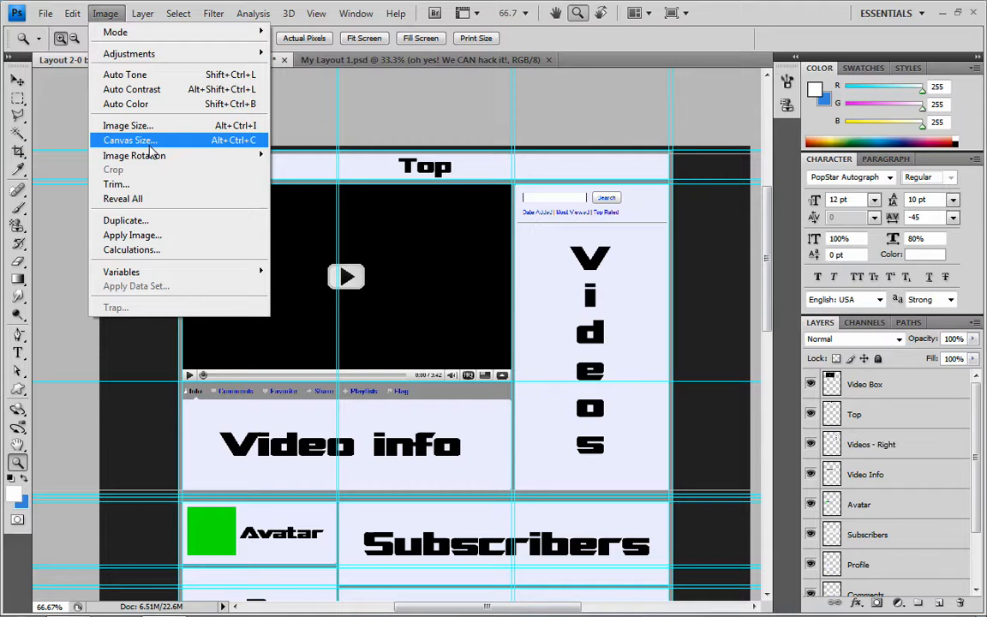
{"action": "left_click", "coordinate": [130, 141]}
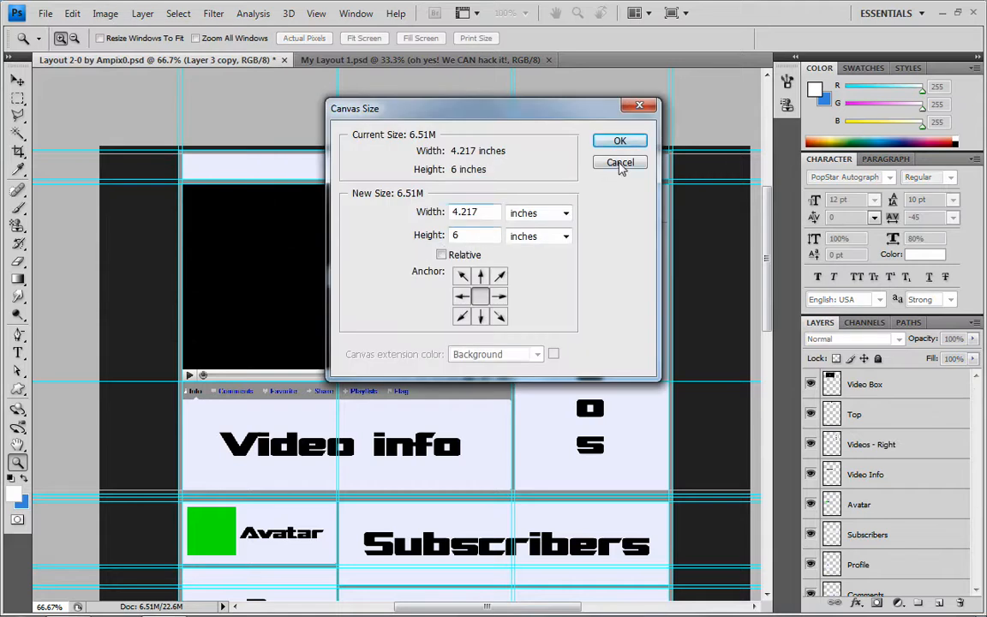
{"action": "left_click", "coordinate": [621, 162]}
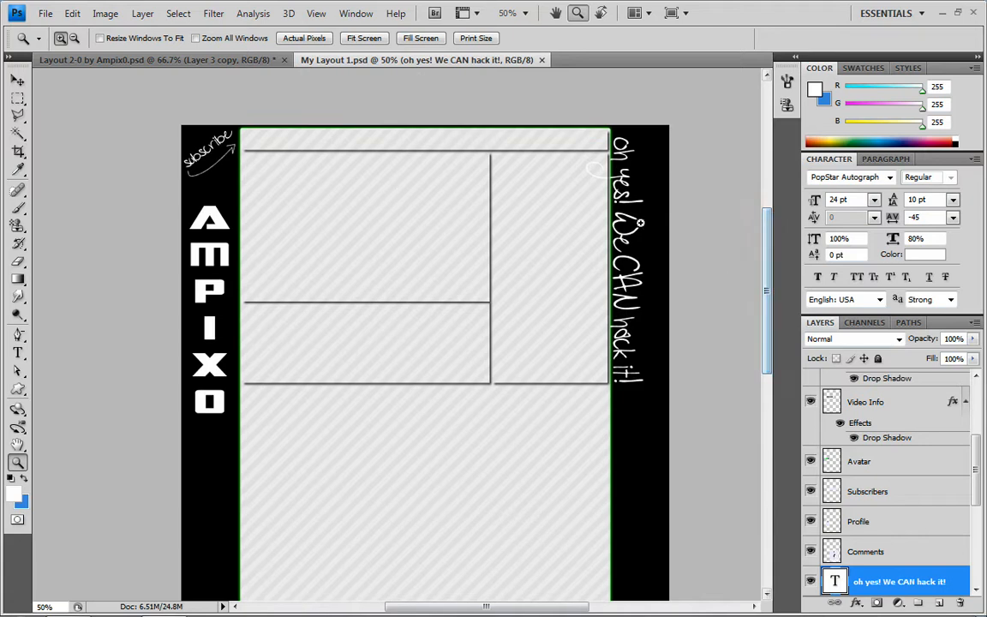
{"action": "scroll", "scroll_direction": "down", "scroll_amount": 3}
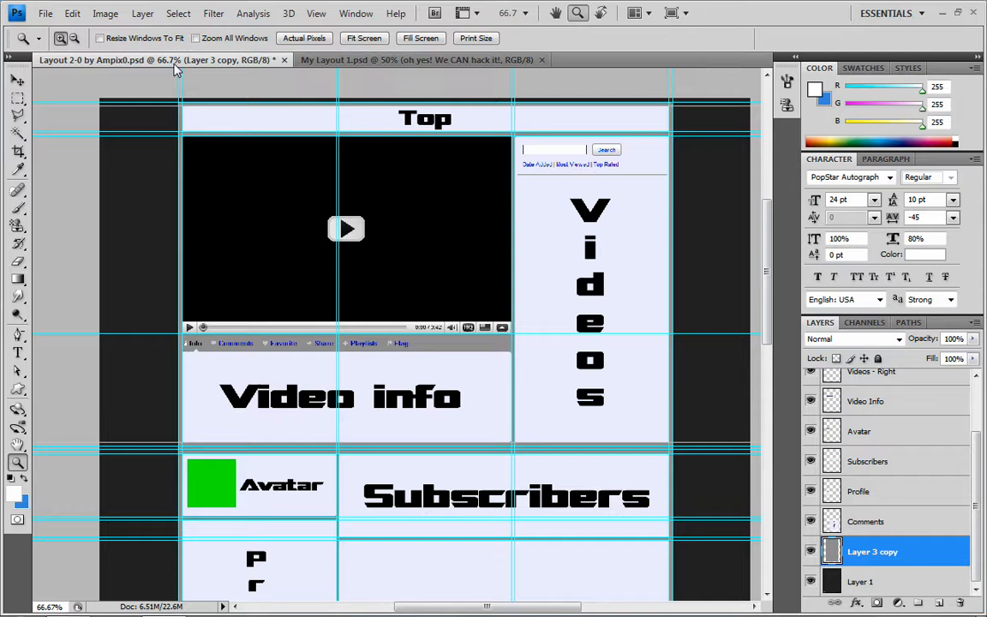
{"action": "mouse_move", "coordinate": [452, 295]}
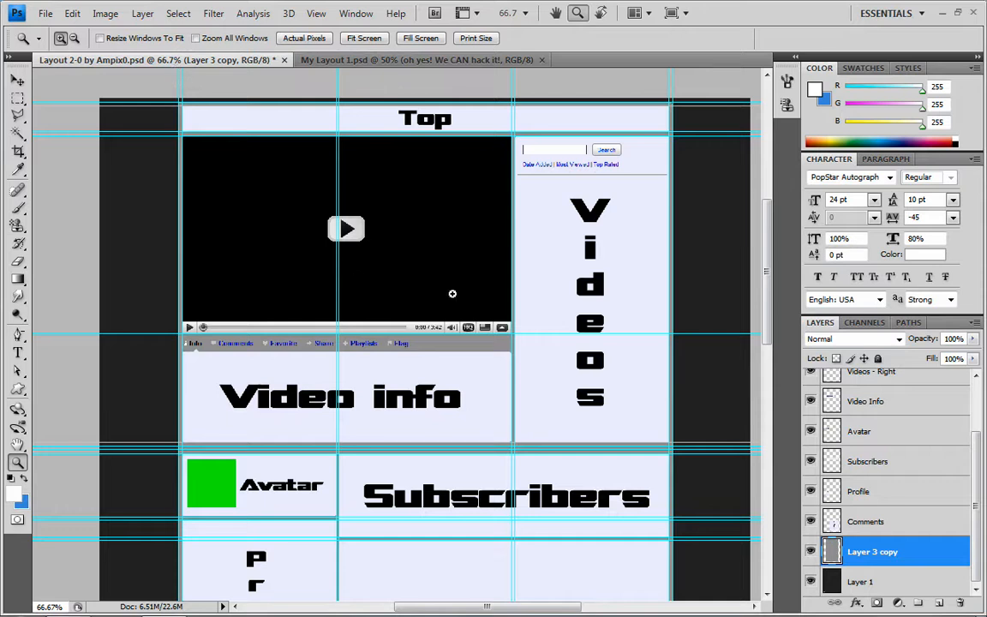
{"action": "mouse_move", "coordinate": [312, 384]}
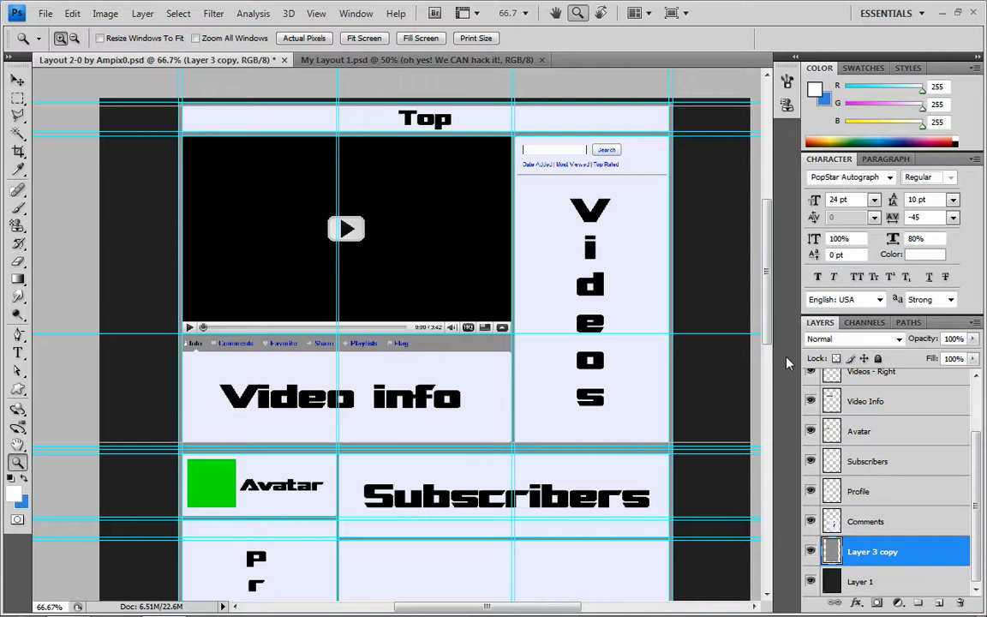
{"action": "scroll", "scroll_direction": "down", "scroll_amount": 3}
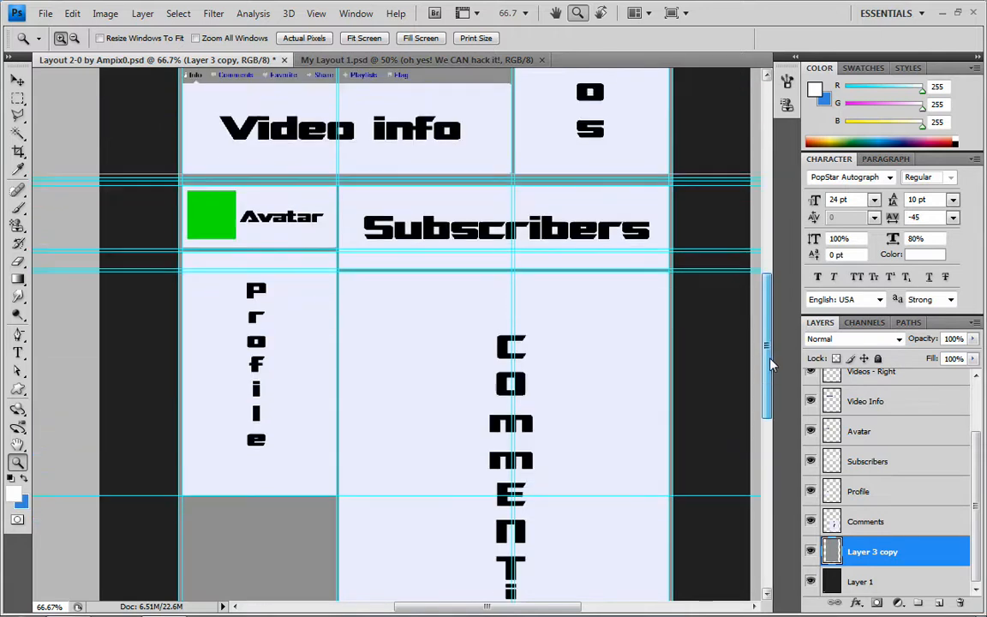
{"action": "scroll", "scroll_direction": "down", "scroll_amount": 3}
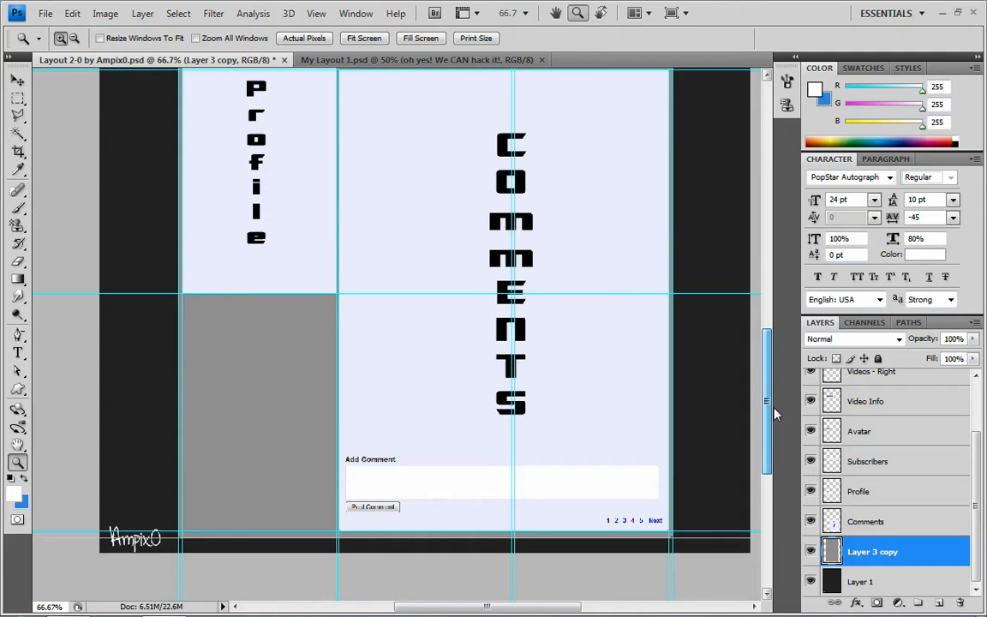
{"action": "scroll", "scroll_direction": "down", "scroll_amount": 3}
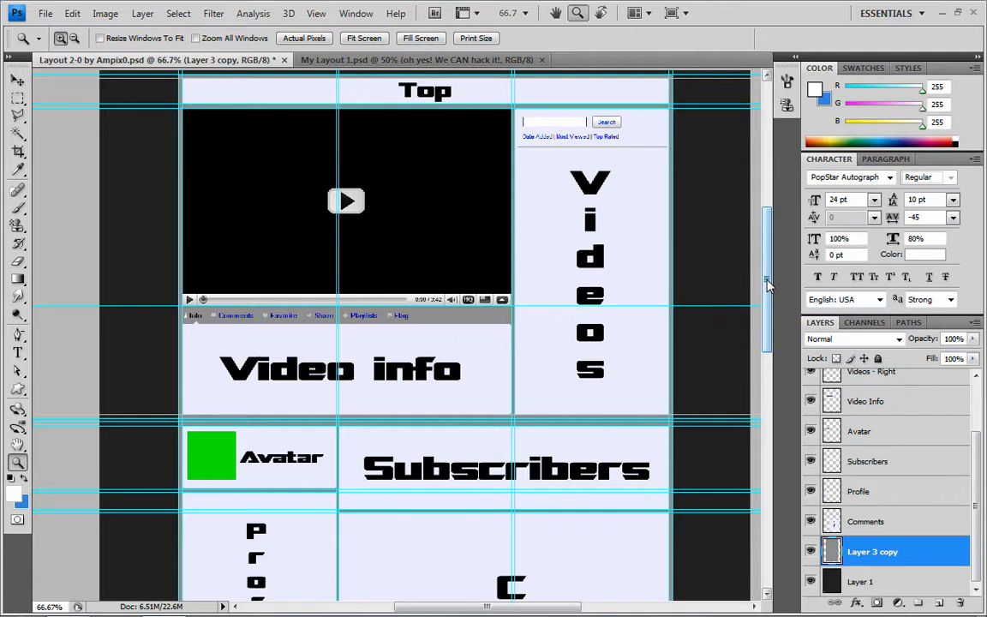
{"action": "scroll", "scroll_direction": "down", "scroll_amount": 3}
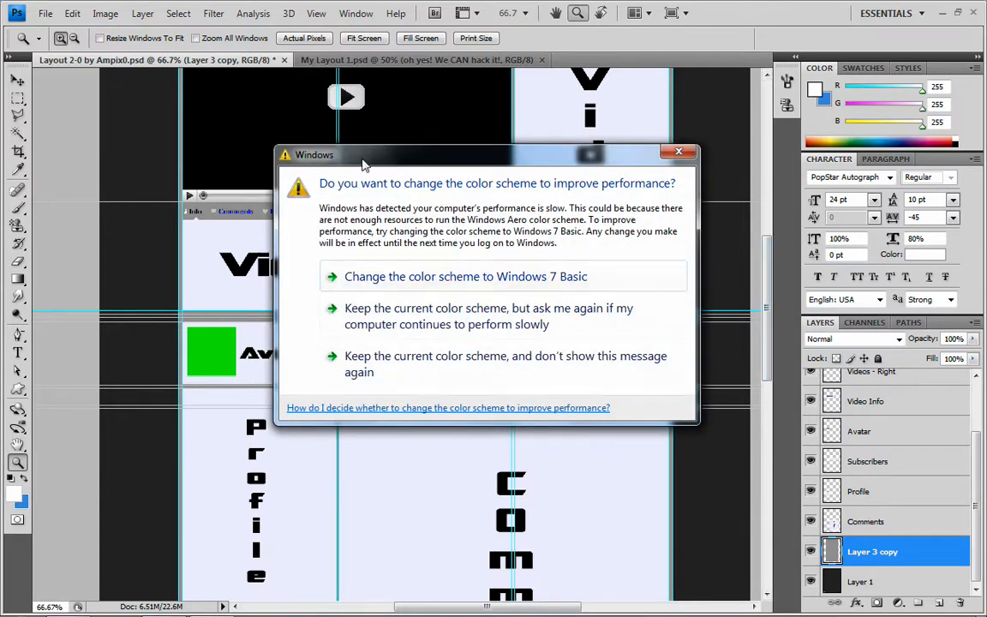
{"action": "left_click", "coordinate": [679, 151]}
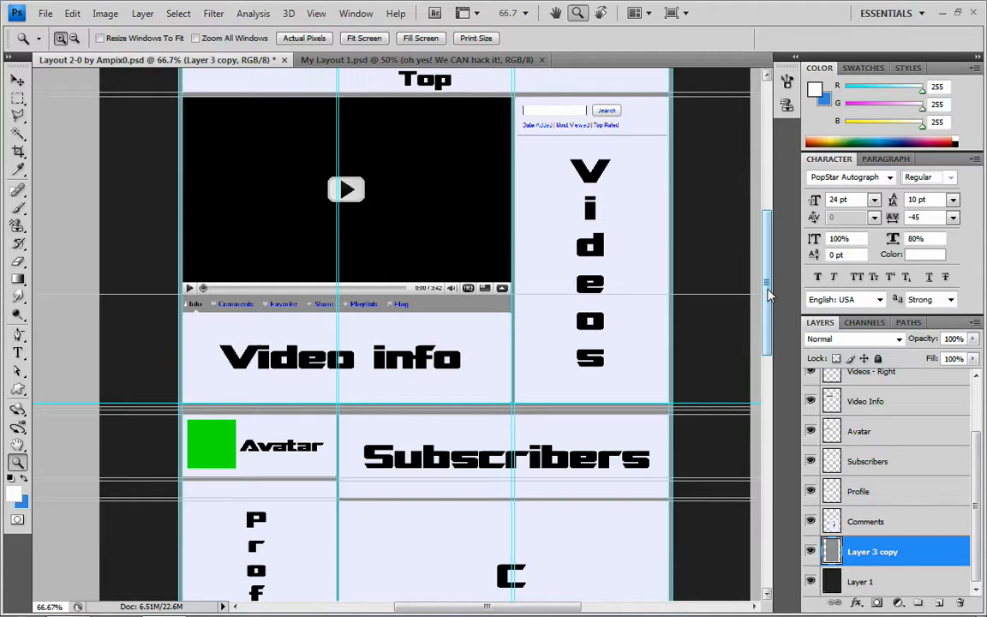
{"action": "scroll", "scroll_direction": "down", "scroll_amount": 3}
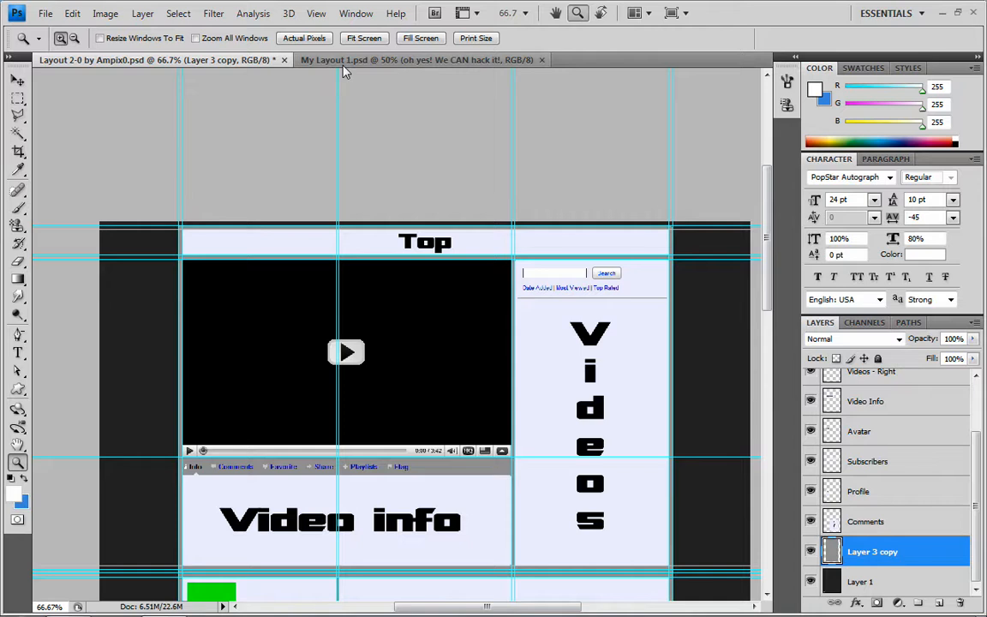
Switch to the My Layout 1.psd document showing the AMPIXO-branded layout.
{"action": "left_click", "coordinate": [415, 58]}
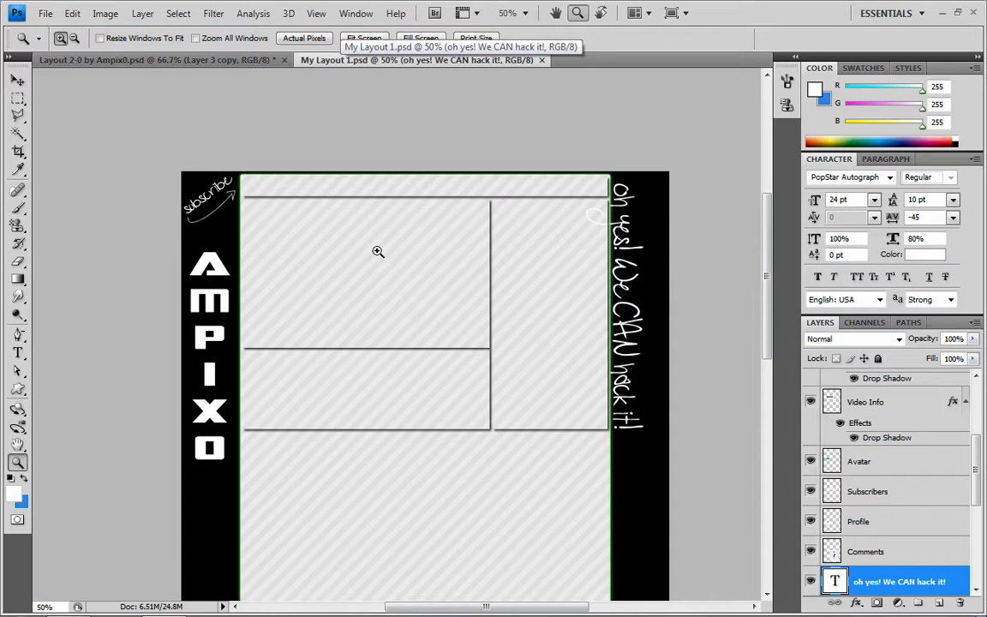
{"action": "mouse_move", "coordinate": [377, 250]}
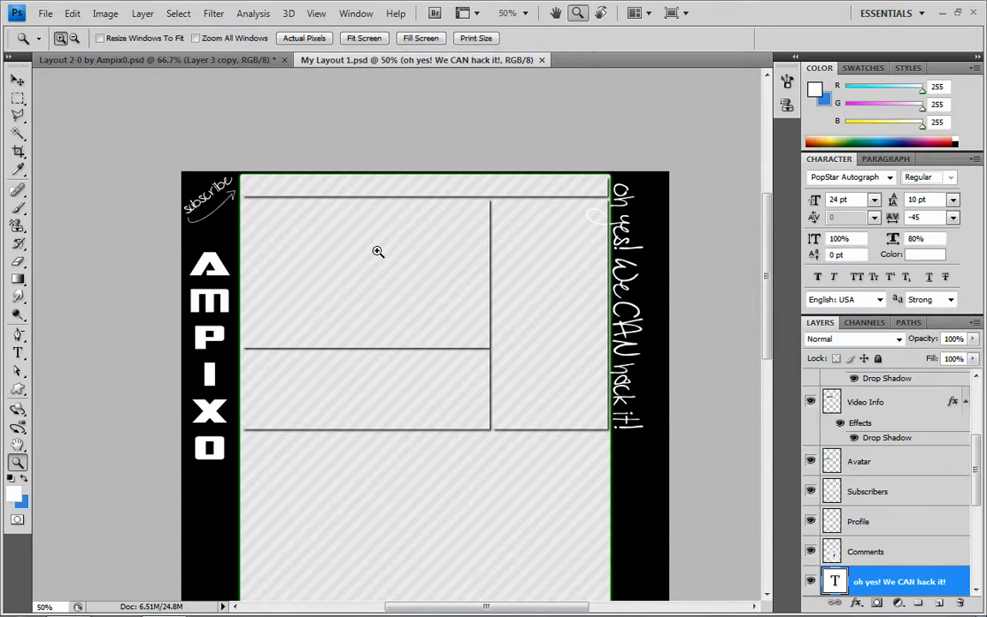